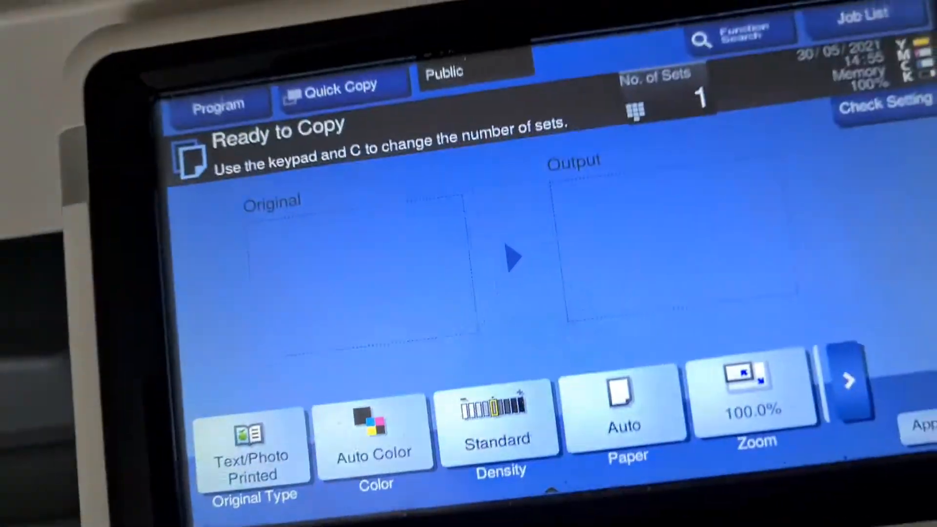
Choose Full Color and A4 paper from tray 1 for the copies
left_click(374, 436)
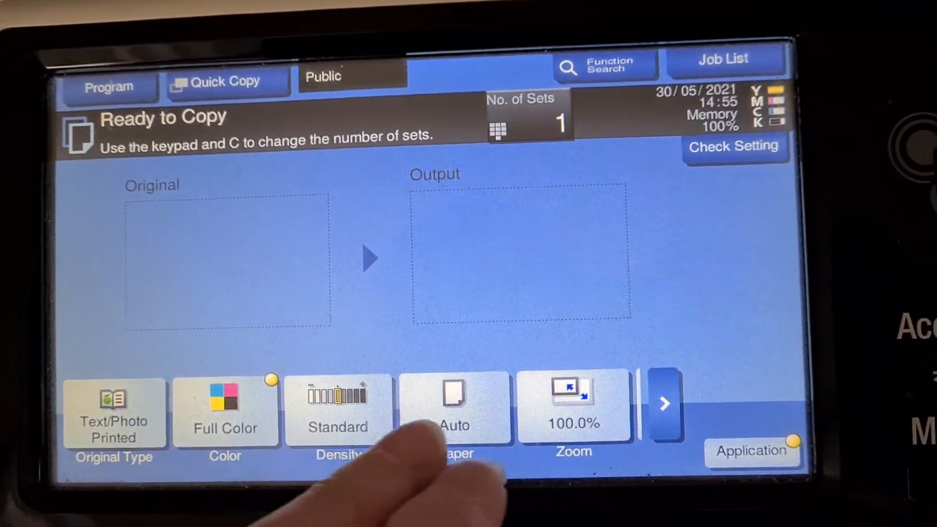
left_click(454, 409)
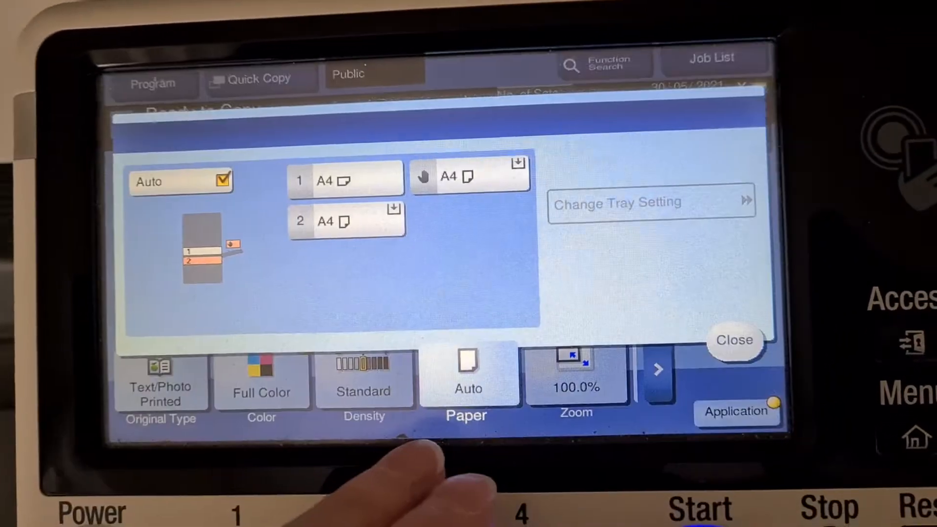
left_click(345, 179)
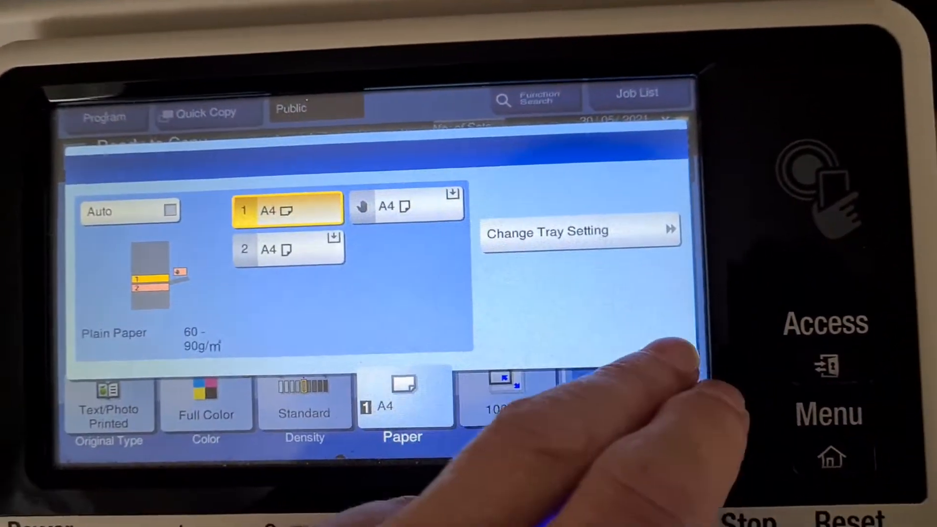
left_click(505, 397)
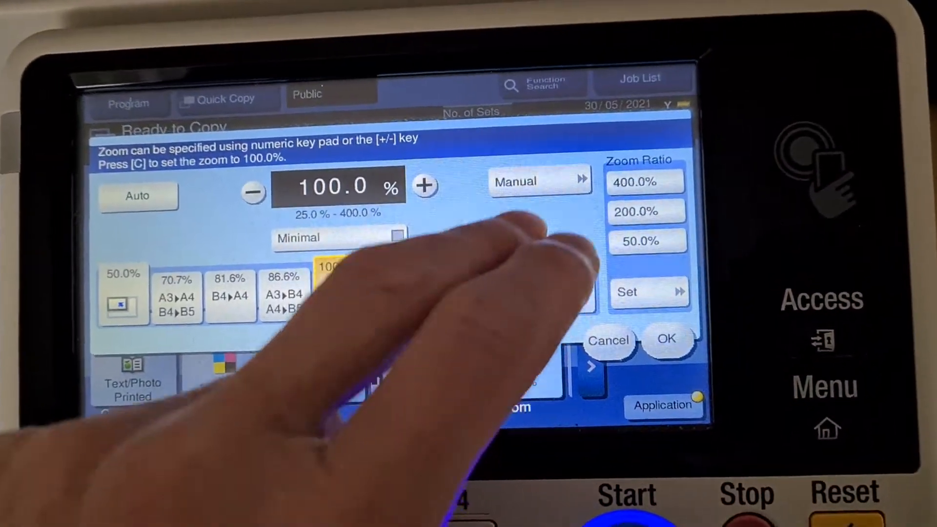
Set zoom to the 200.0% preset and confirm X and Y both read 200.0%
left_click(530, 181)
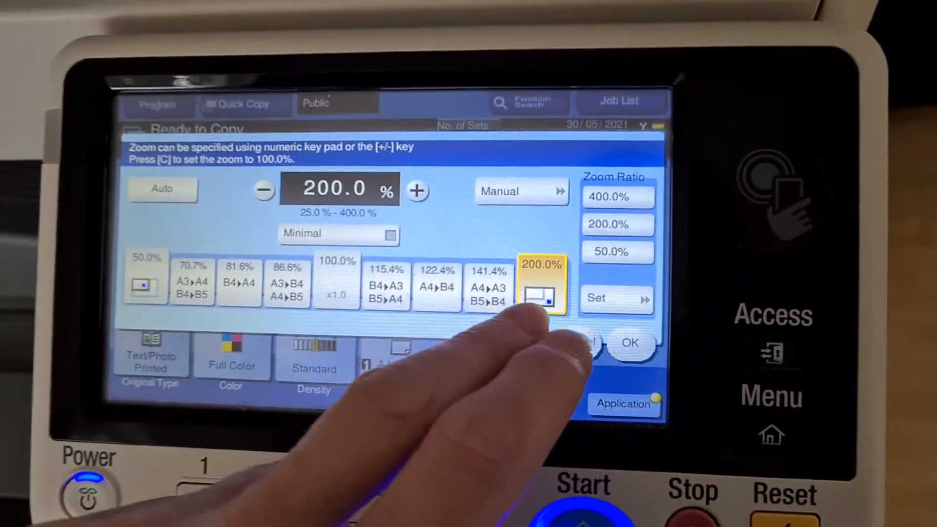
left_click(511, 190)
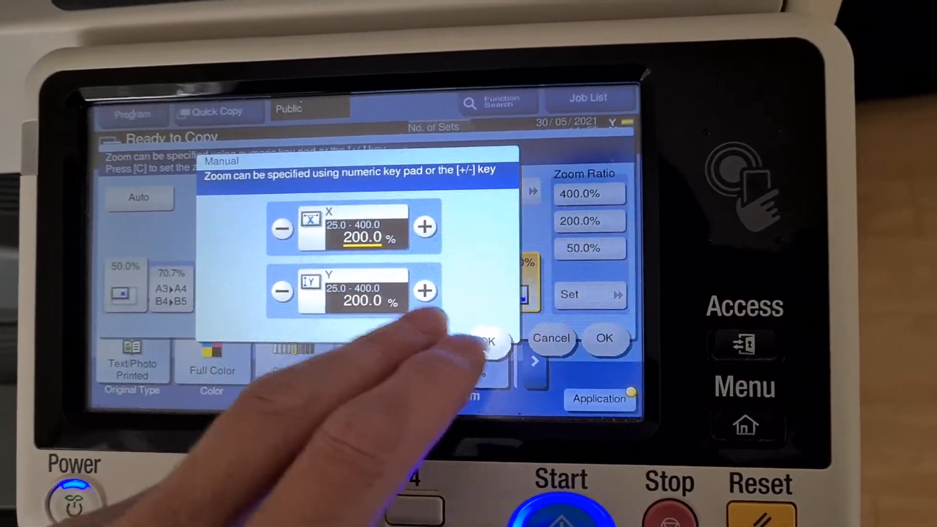
left_click(605, 338)
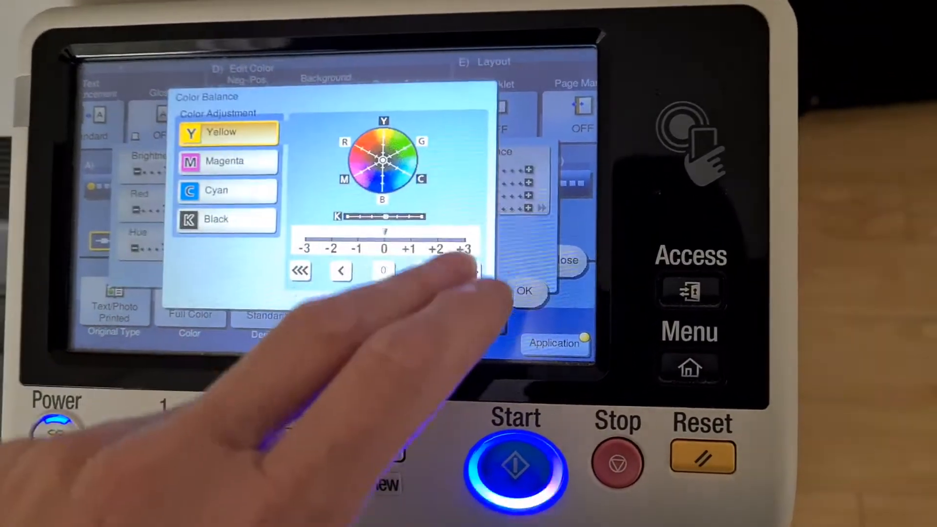
Review Yellow, Magenta and Cyan balance unchanged and confirm the colour adjustments
left_click(228, 161)
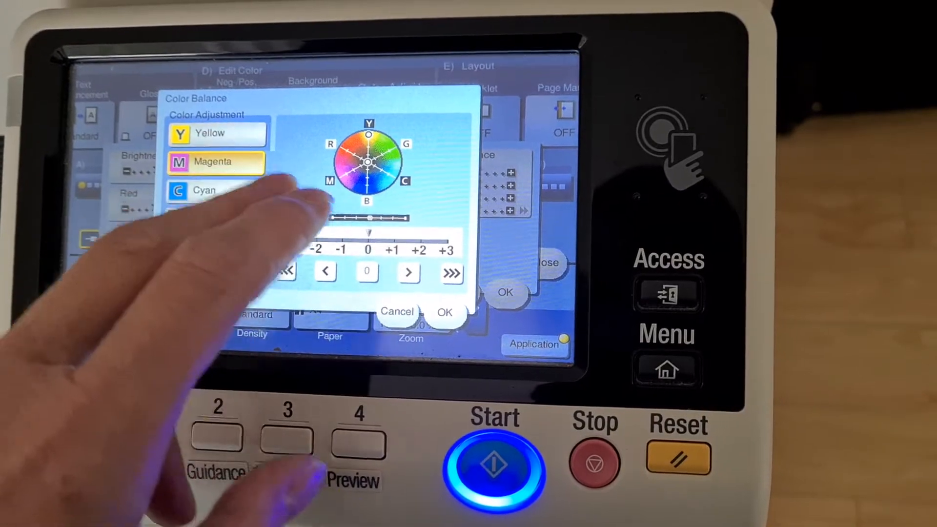
left_click(214, 190)
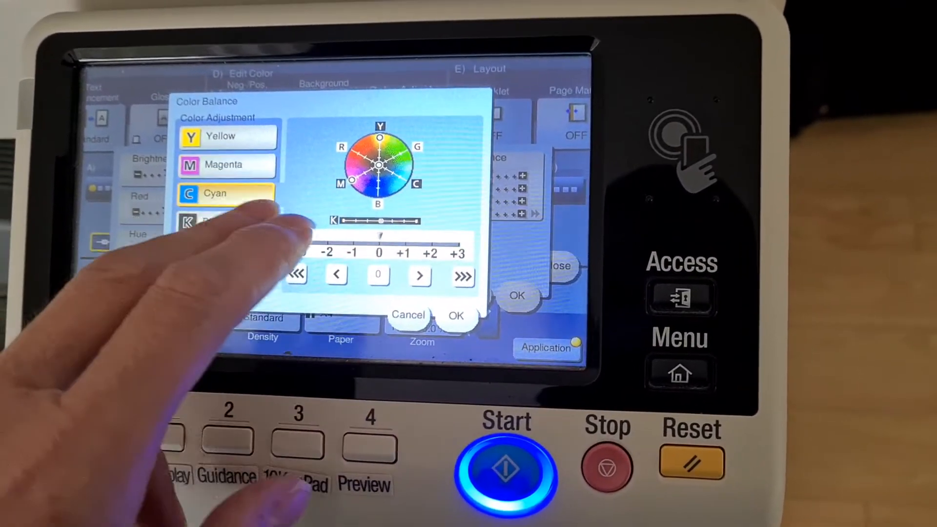
left_click(209, 224)
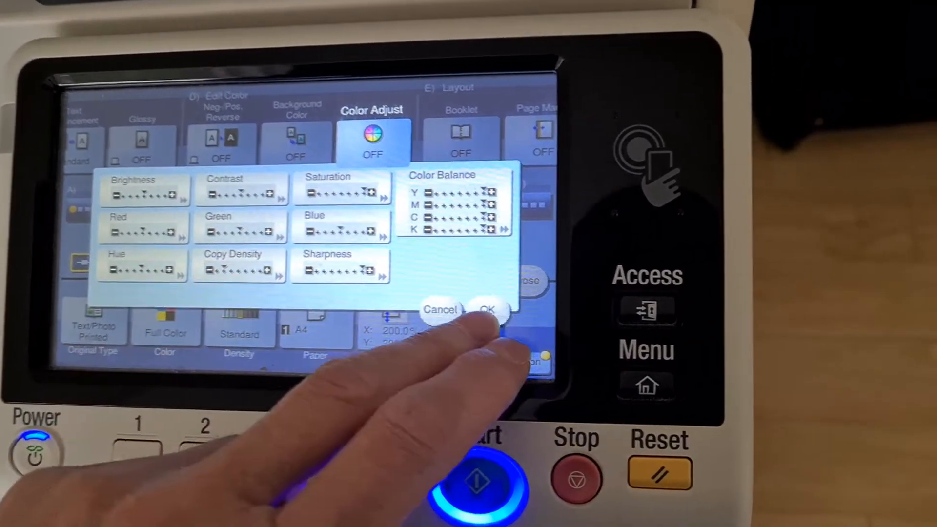
left_click(489, 310)
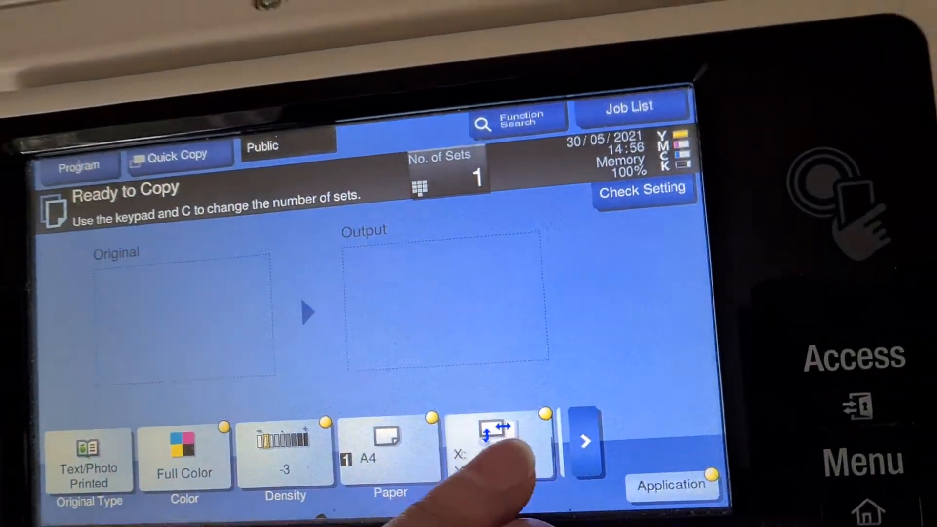
Set manual zoom to X 215.0% by Y 210.0% and scan the original
left_click(496, 442)
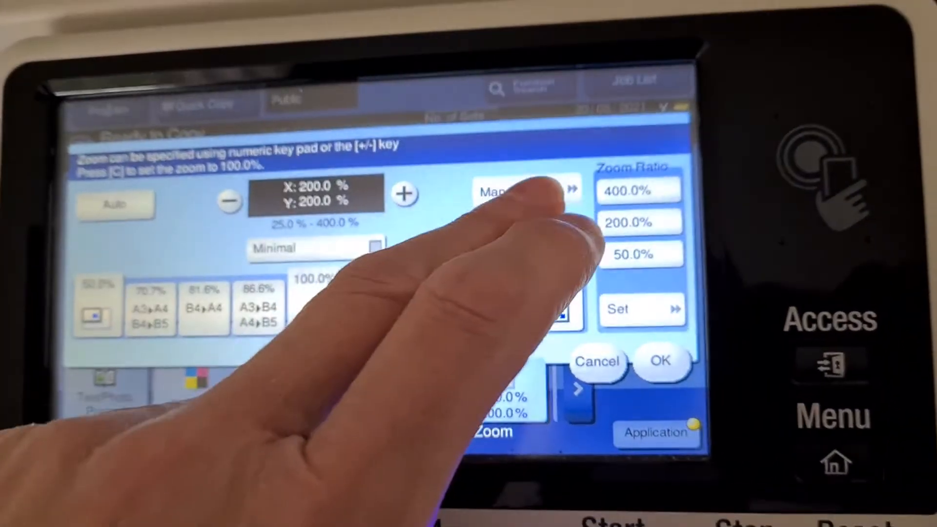
left_click(496, 192)
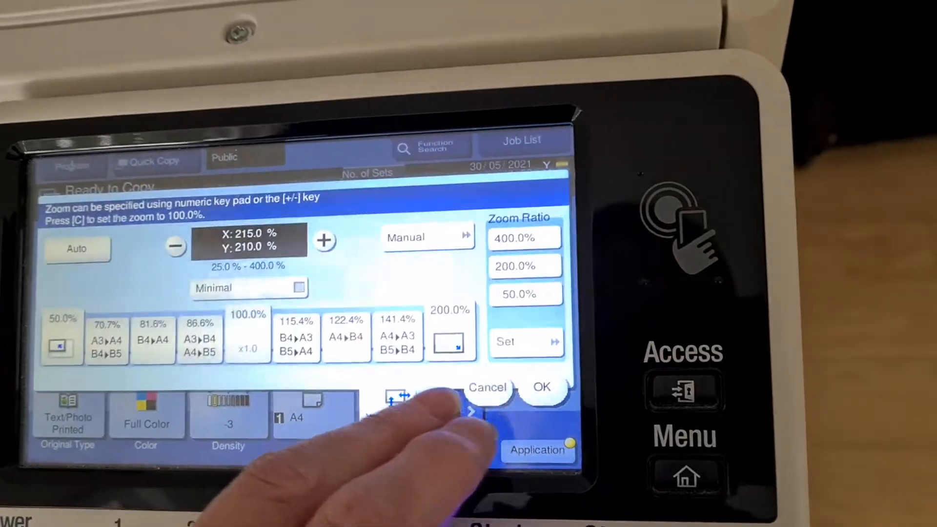
left_click(541, 387)
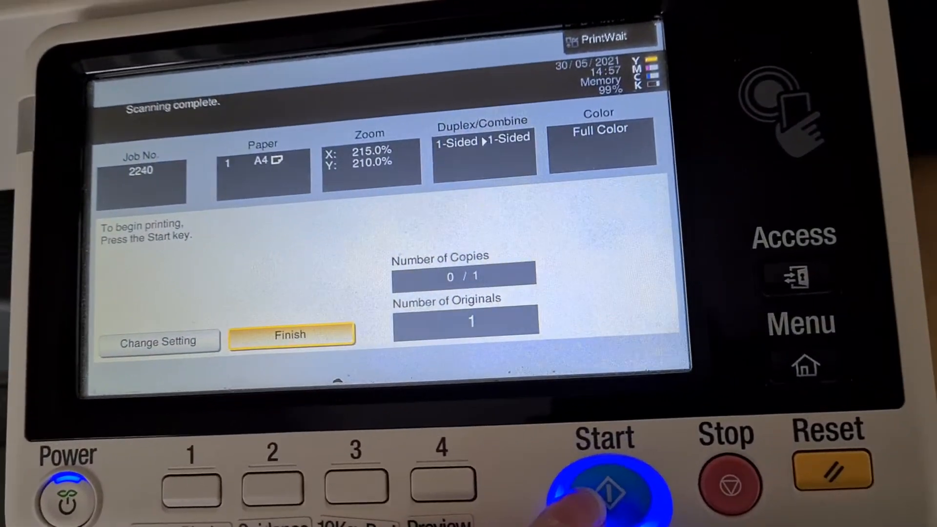
Print the scanned 215% by 210% copy and return to Ready to Copy
left_click(603, 490)
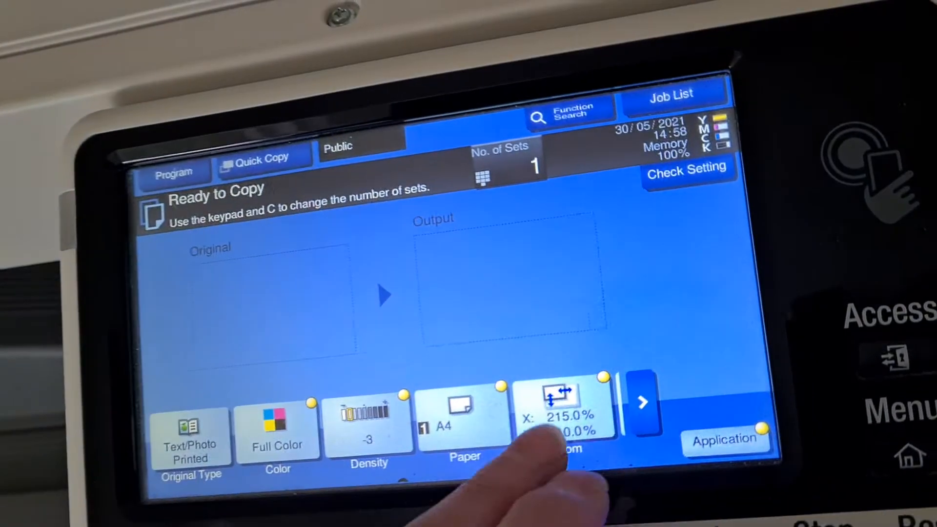
Set manual zoom to X 220% by Y 213% and confirm
left_click(558, 412)
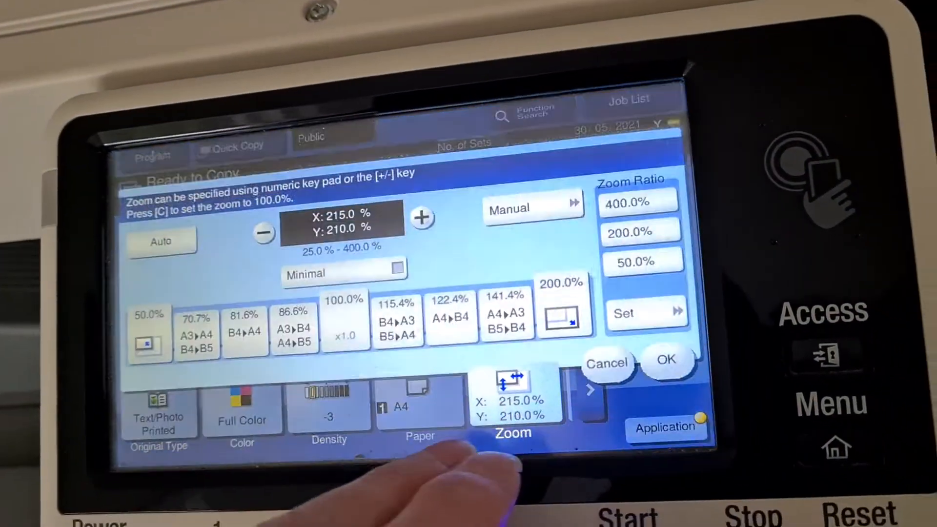
left_click(525, 208)
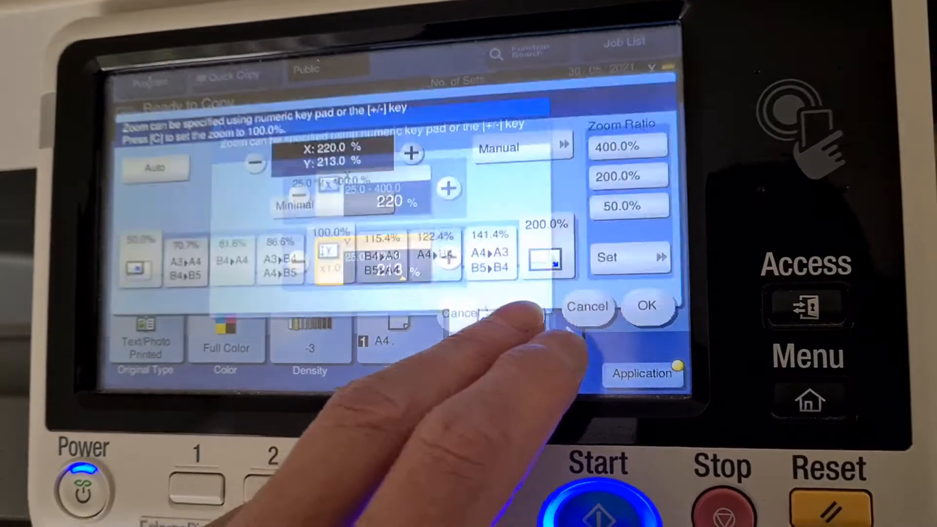
left_click(645, 306)
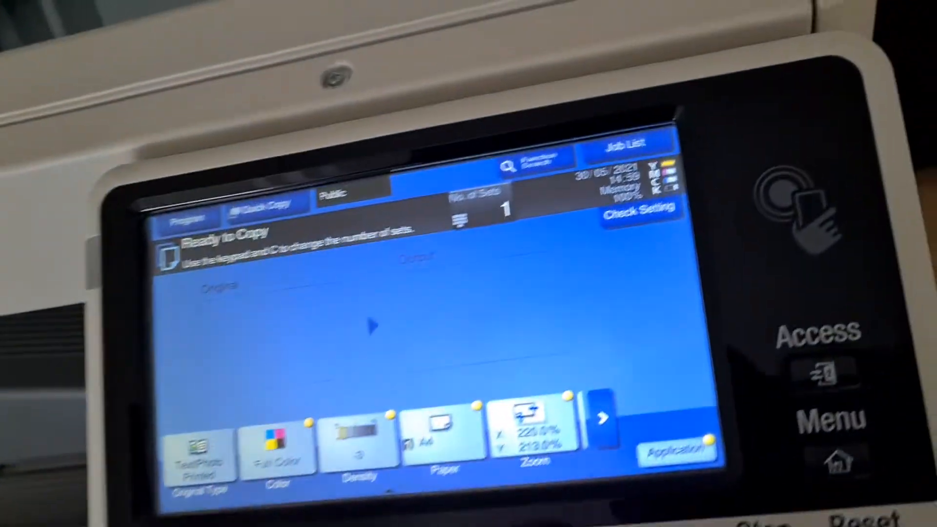
Raise horizontal zoom to 224%, copy at 224% by 213% and finish the job
left_click(532, 427)
type("224")
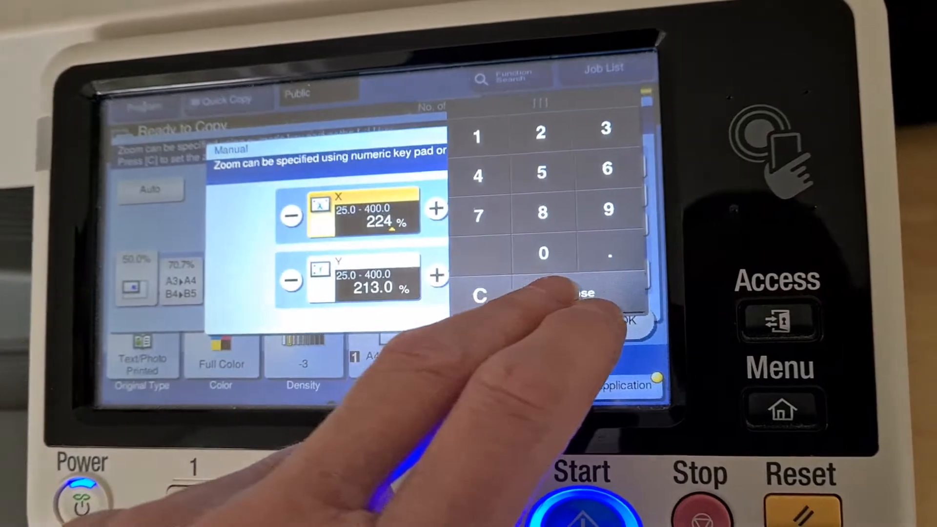
left_click(624, 321)
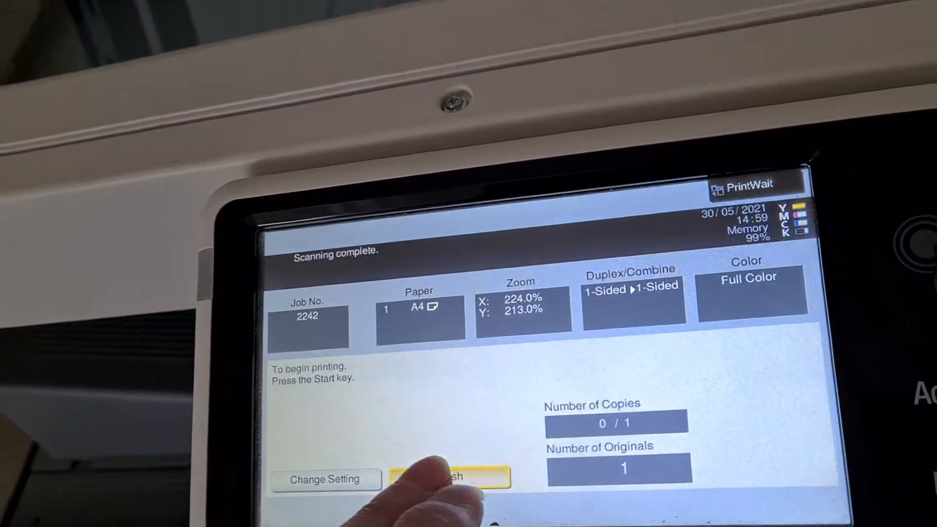
left_click(448, 478)
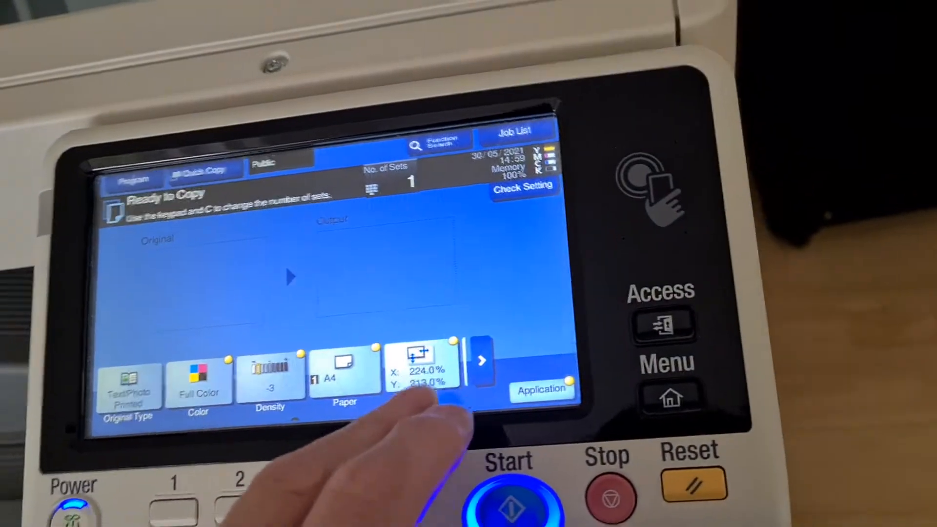
Reset zoom to 100% and bring up the Original Type choices
left_click(422, 364)
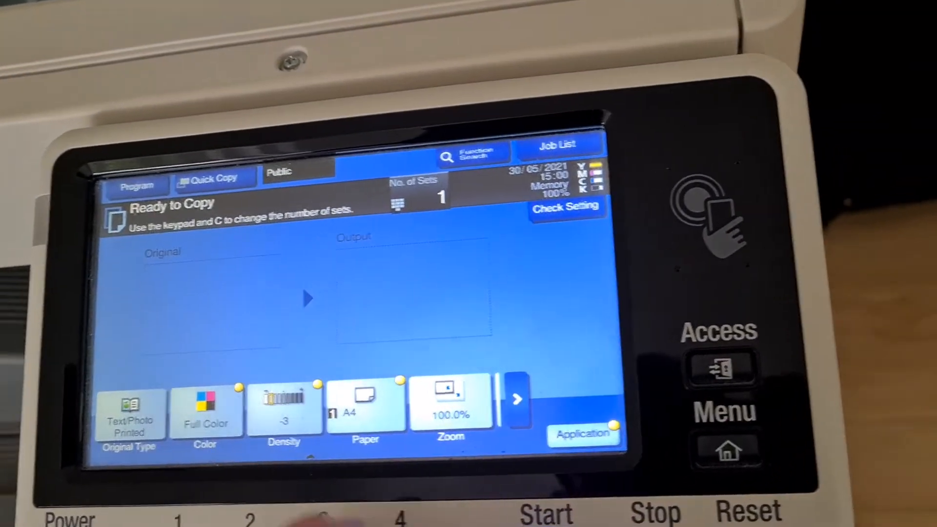
left_click(129, 411)
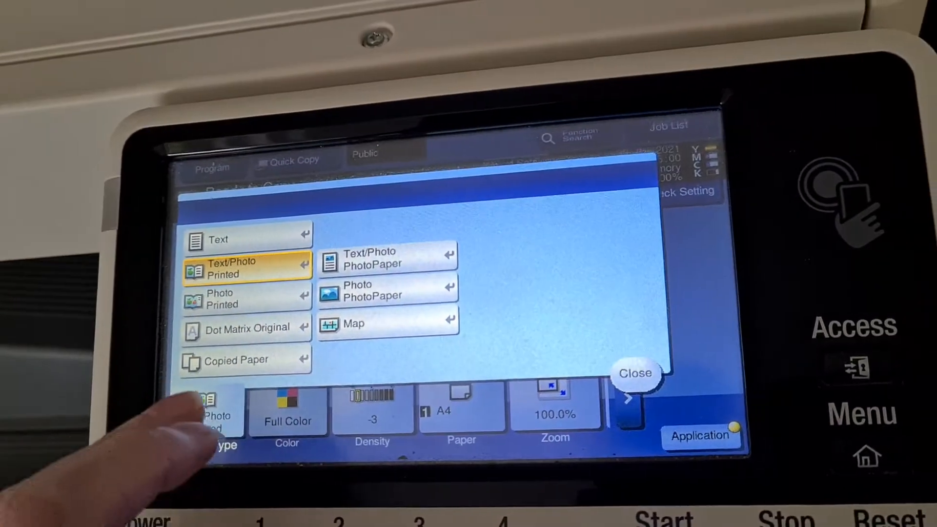
Choose Copied Paper as original type and make a copy at 100%
left_click(636, 373)
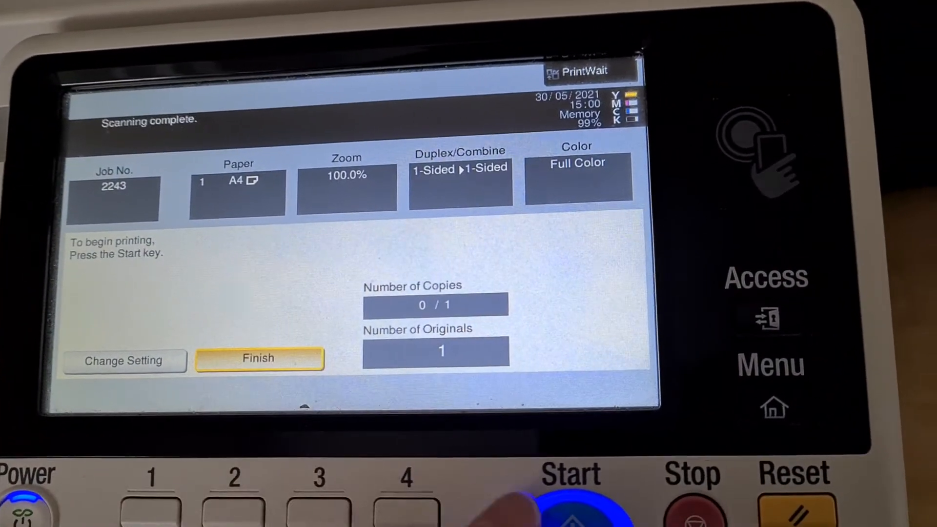
left_click(562, 502)
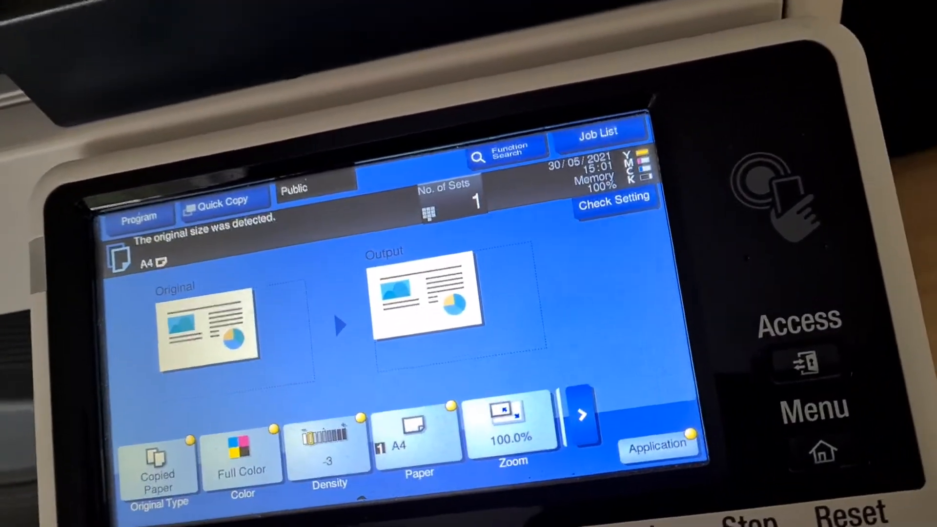
Keep density at −3, make another full-colour copy and finish the job
left_click(328, 453)
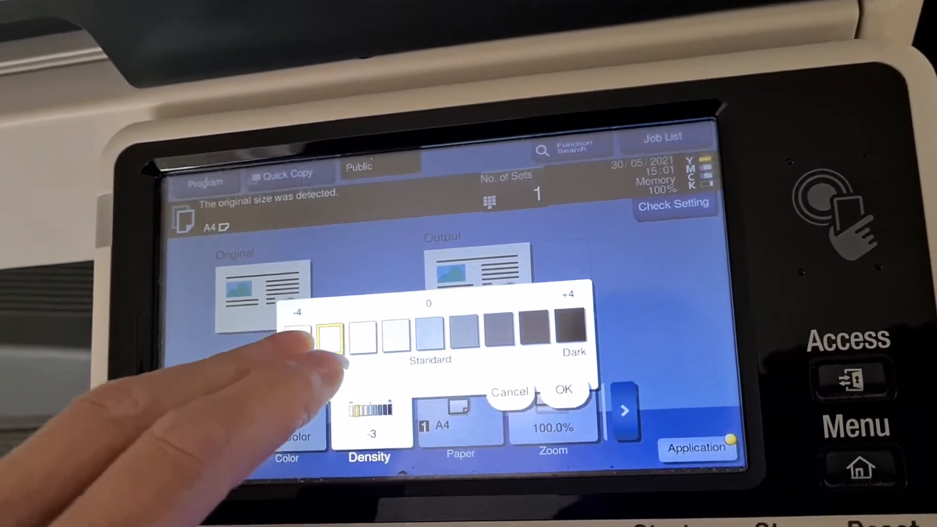
left_click(562, 389)
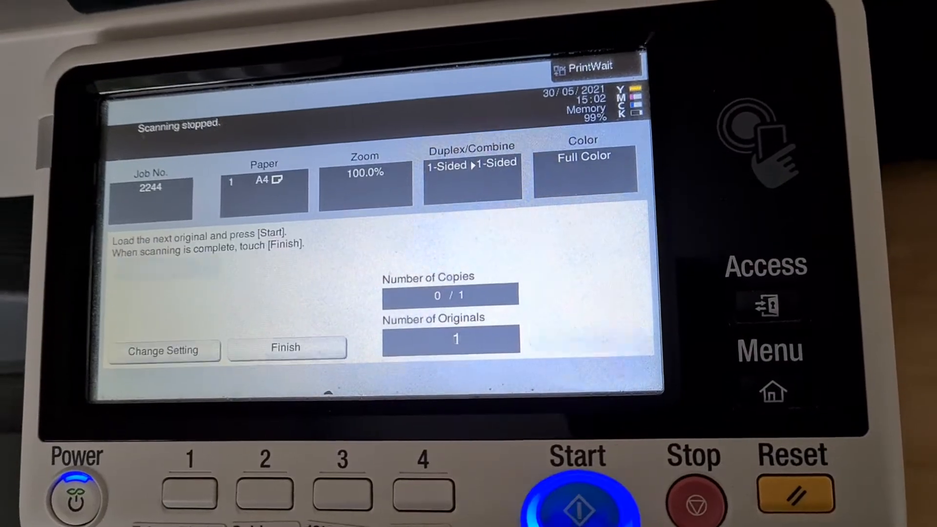
left_click(285, 347)
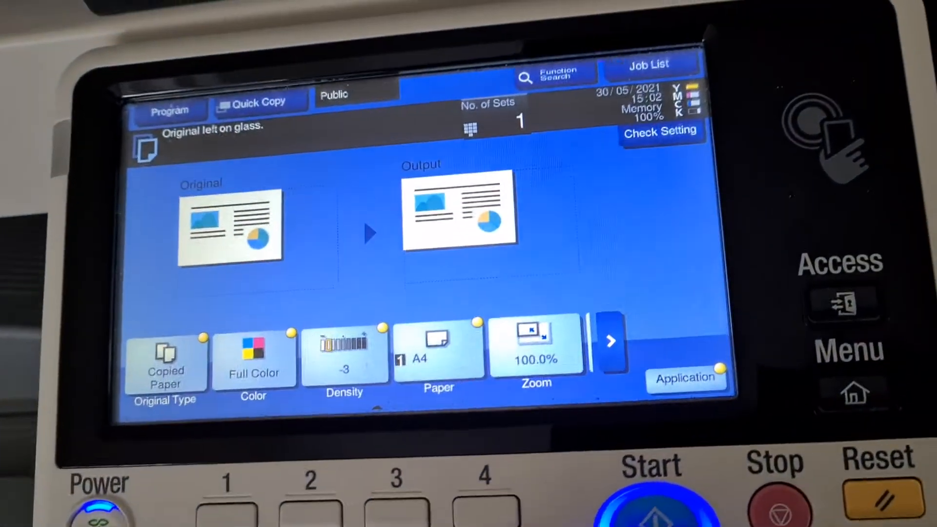
Run another 100% copy job and finish the scan when it stops
left_click(651, 502)
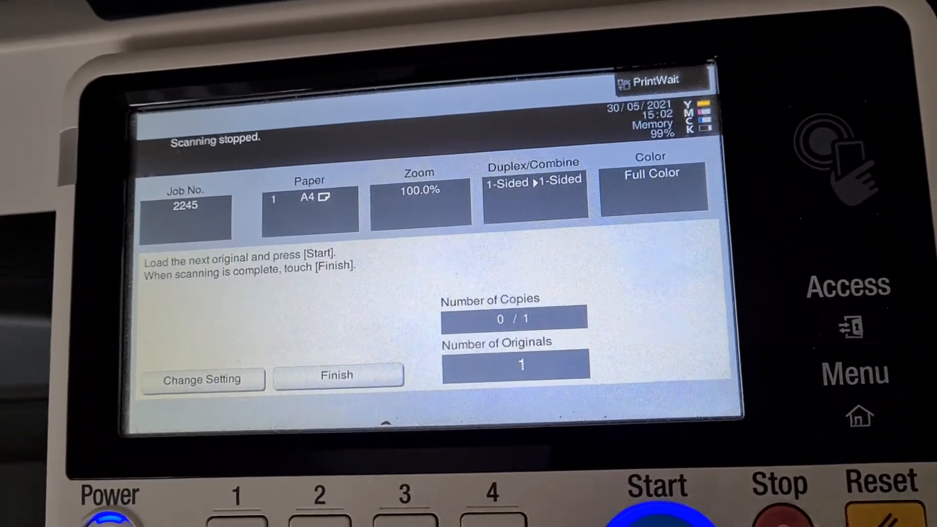
left_click(337, 375)
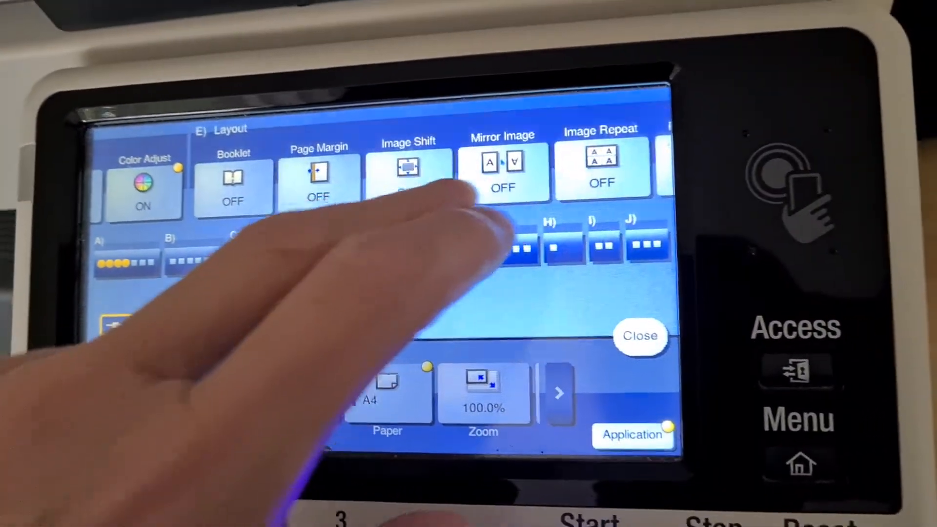
Leave the extra functions screen and start copying the original as 2 sets
left_click(502, 173)
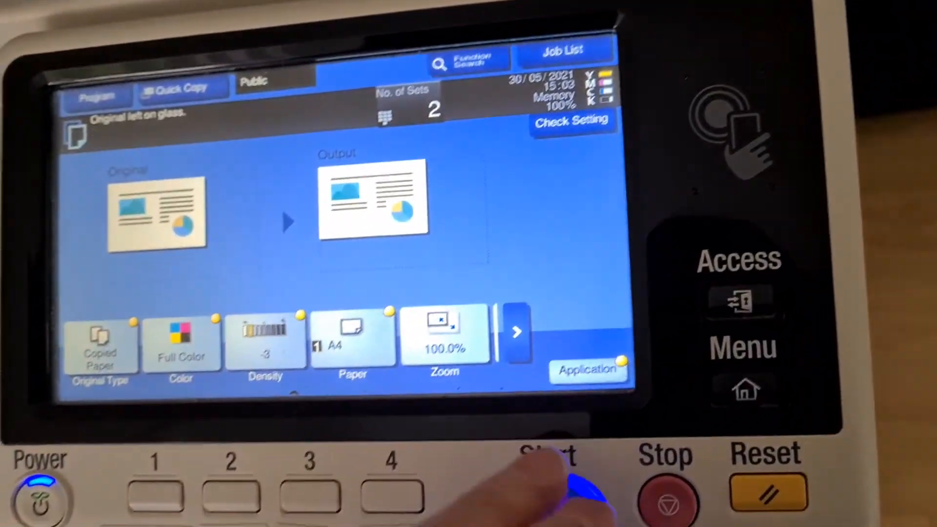
left_click(550, 484)
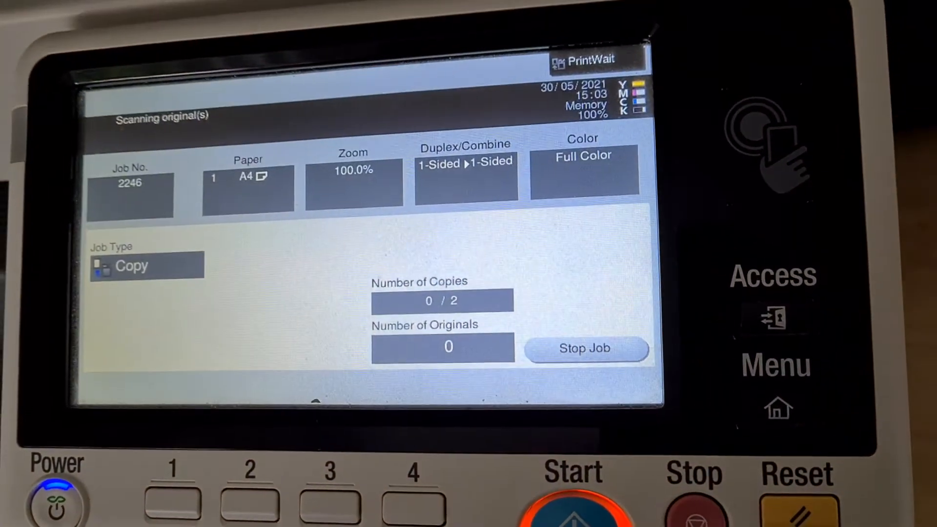